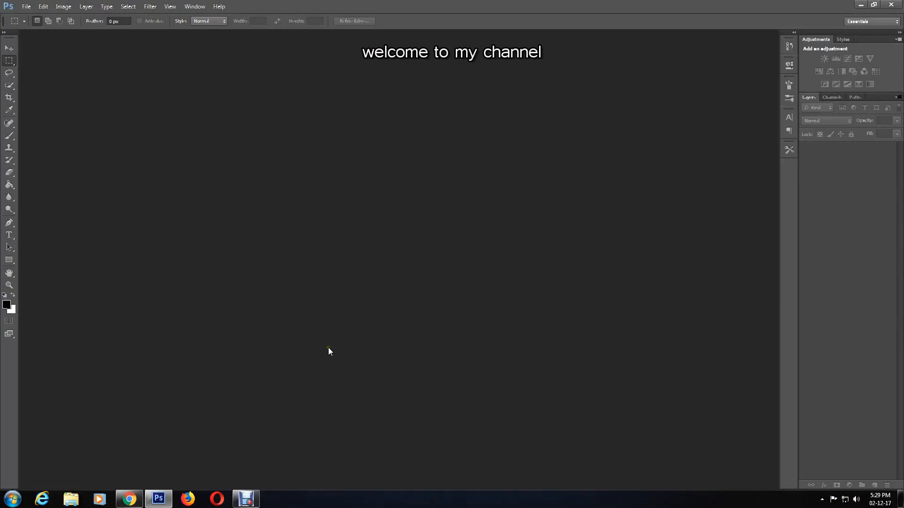
Add the intro caption about pixelating an image with a dot pattern in Photoshop
{"action": "type", "text": "Now i am going to show you how to pexelete an image using dot pattern in photoshop"}
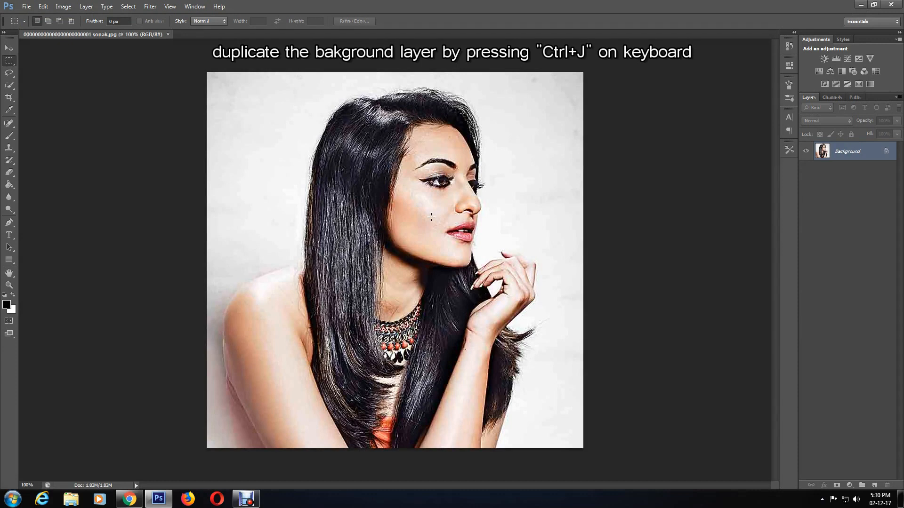
{"action": "mouse_move", "coordinate": [869, 164]}
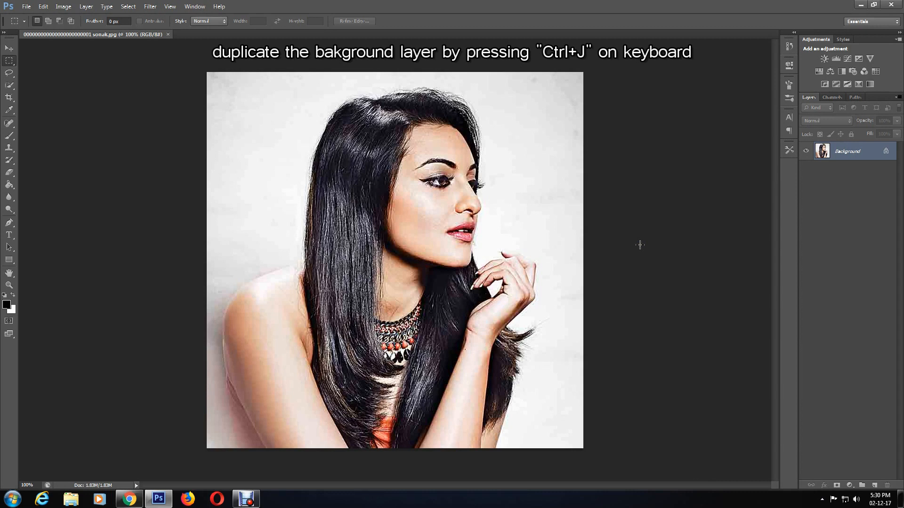
Duplicate the Background layer as Layer 1 with Ctrl+J
{"action": "key", "text": "ctrl+j"}
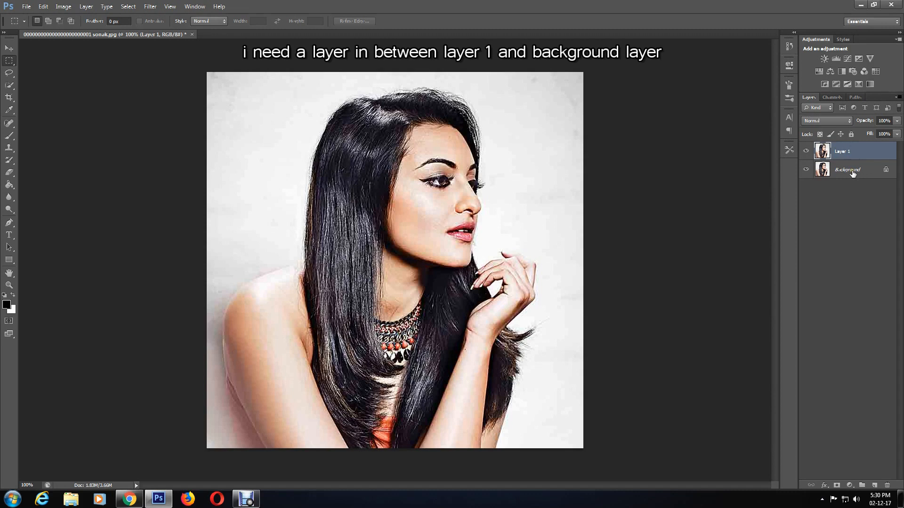
Create a new empty Layer 2 directly above the Background layer
{"action": "left_click", "coordinate": [847, 170]}
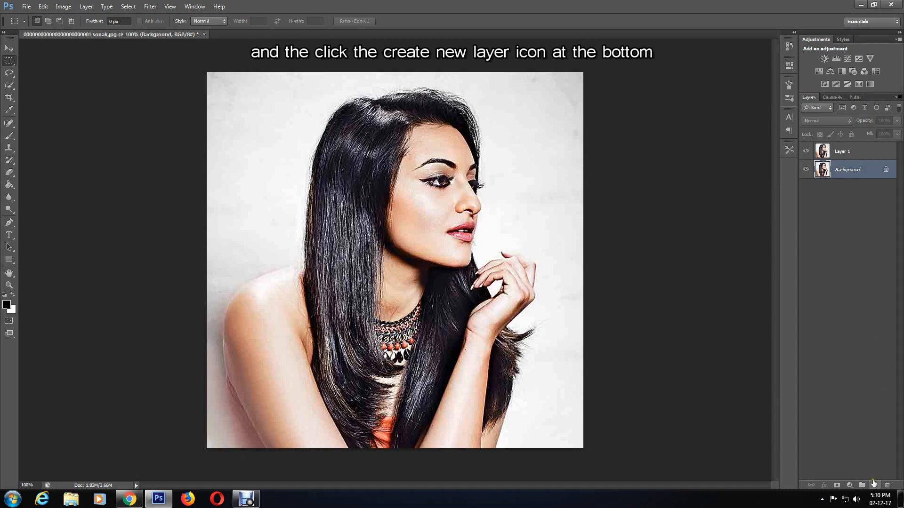
{"action": "mouse_move", "coordinate": [873, 484]}
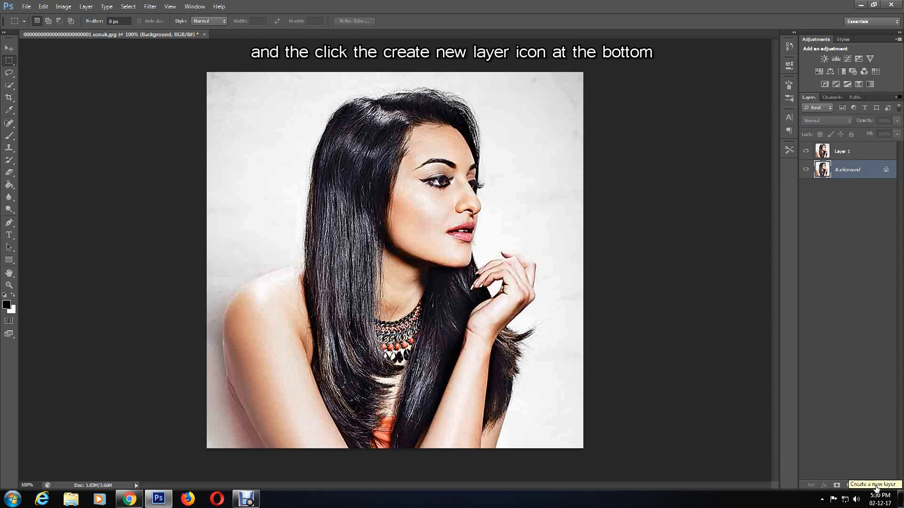
{"action": "left_click", "coordinate": [875, 485]}
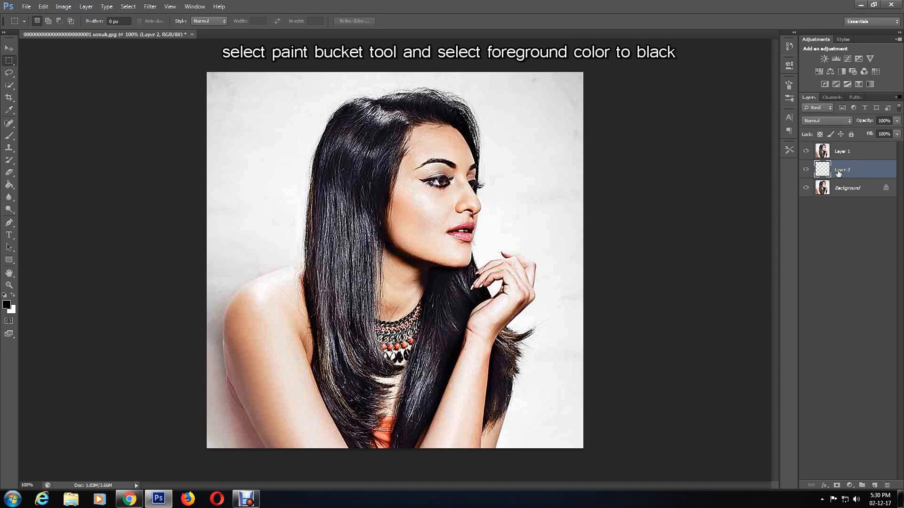
{"action": "mouse_move", "coordinate": [838, 173]}
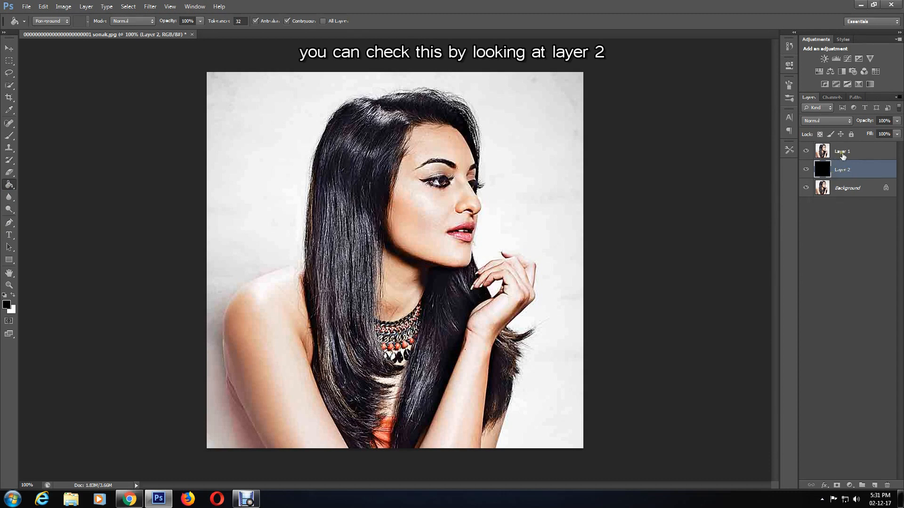
Apply a Mosaic pixelate filter with cell size 5 to Layer 1
{"action": "left_click", "coordinate": [845, 152]}
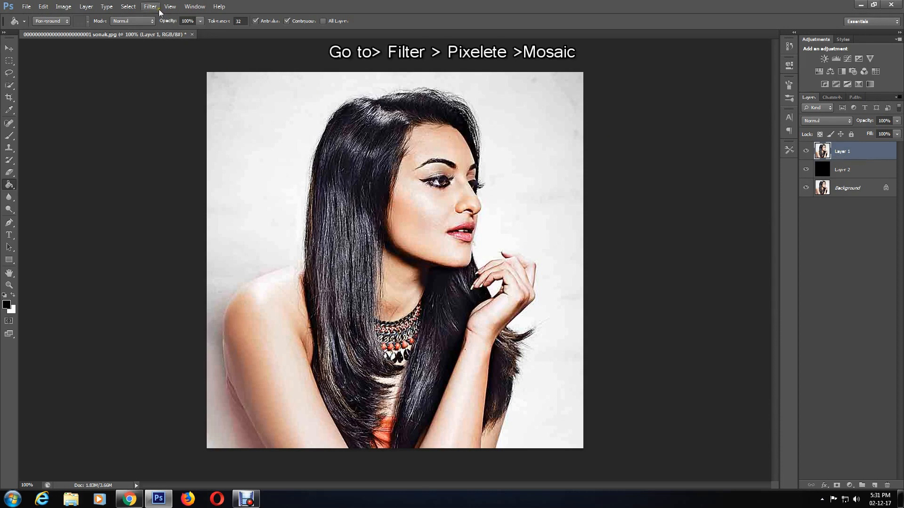
{"action": "left_click", "coordinate": [150, 6]}
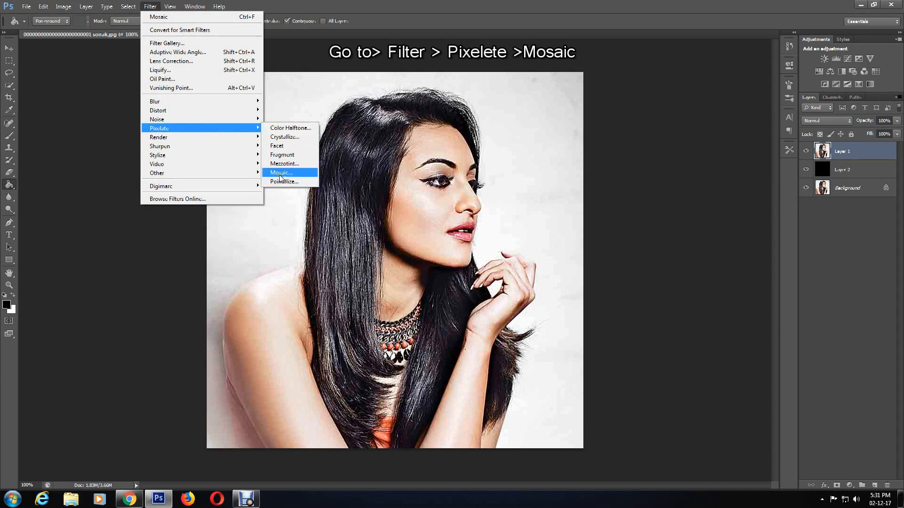
{"action": "left_click", "coordinate": [281, 173]}
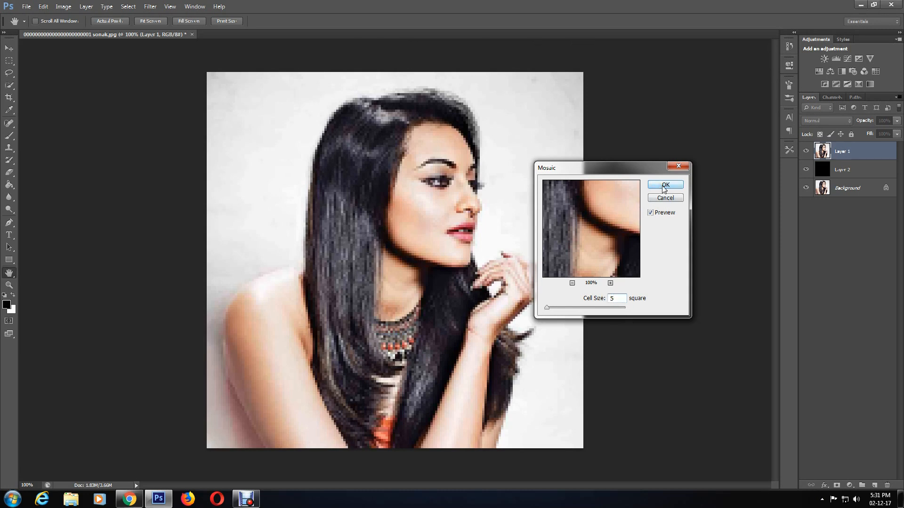
{"action": "left_click", "coordinate": [665, 185]}
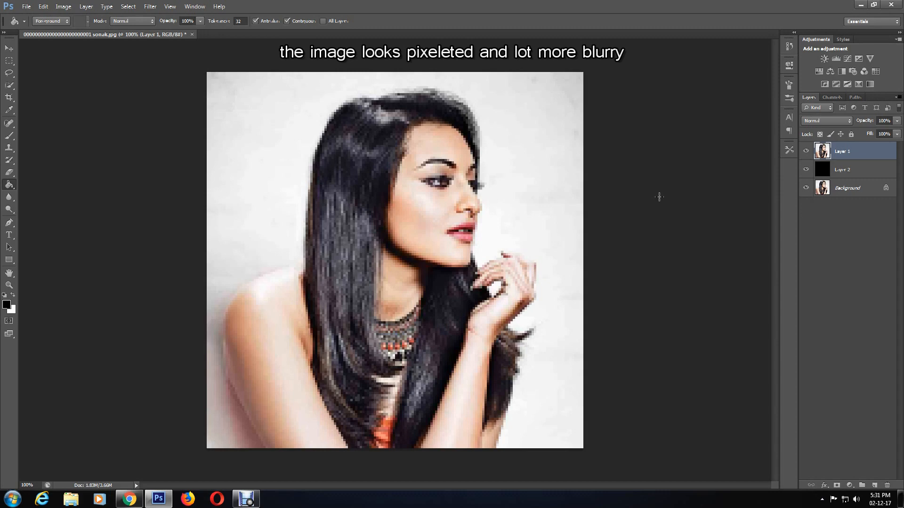
{"action": "mouse_move", "coordinate": [446, 207]}
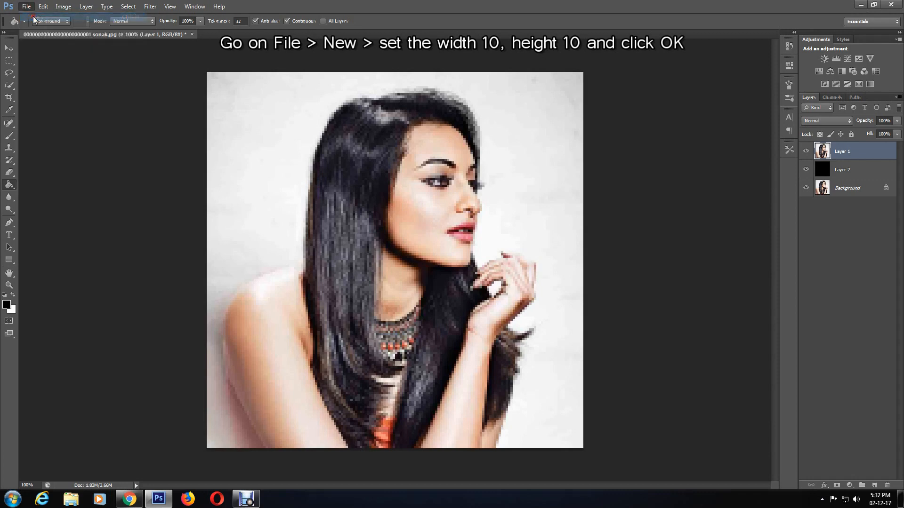
Create a new 10×10-pixel white document and zoom in on it
{"action": "left_click", "coordinate": [26, 6]}
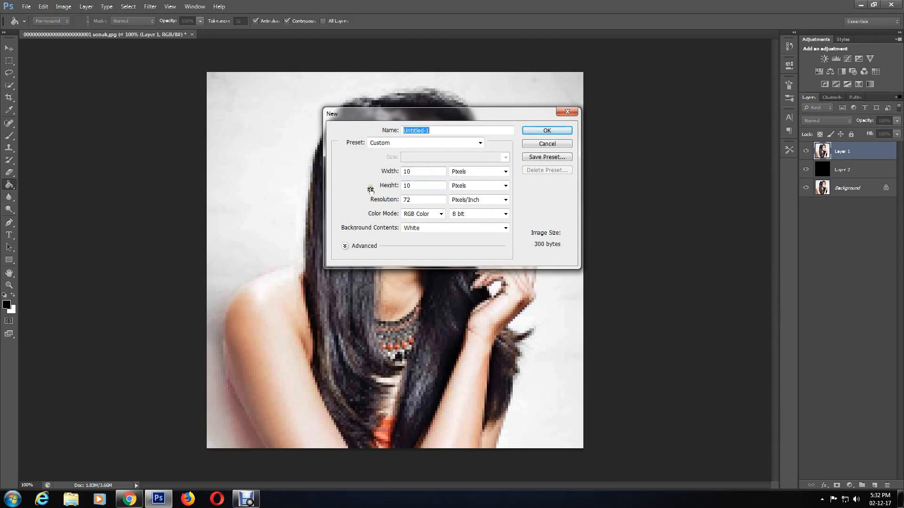
{"action": "left_click", "coordinate": [547, 130]}
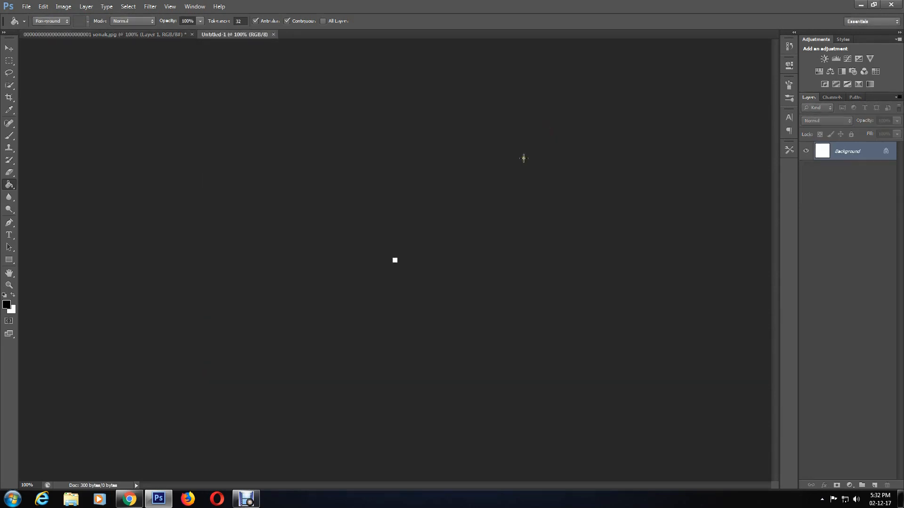
{"action": "mouse_move", "coordinate": [396, 262]}
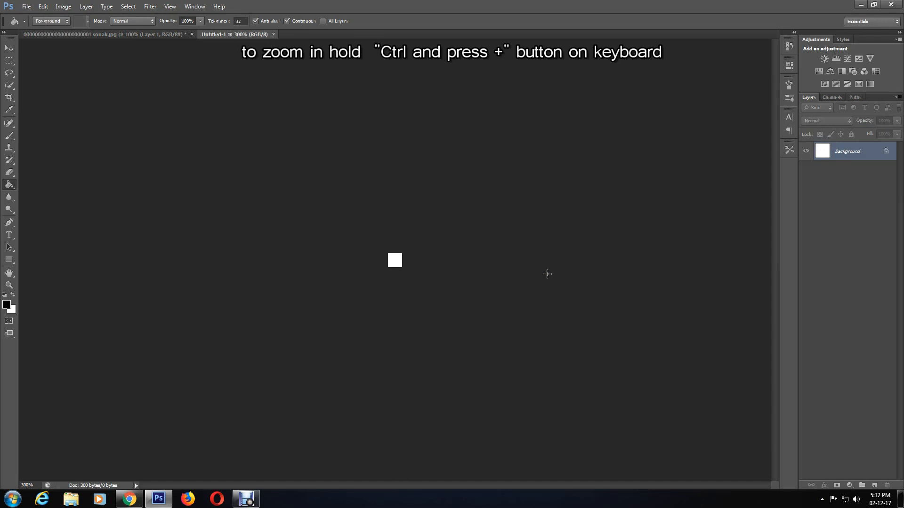
{"action": "key", "text": "ctrl+plus"}
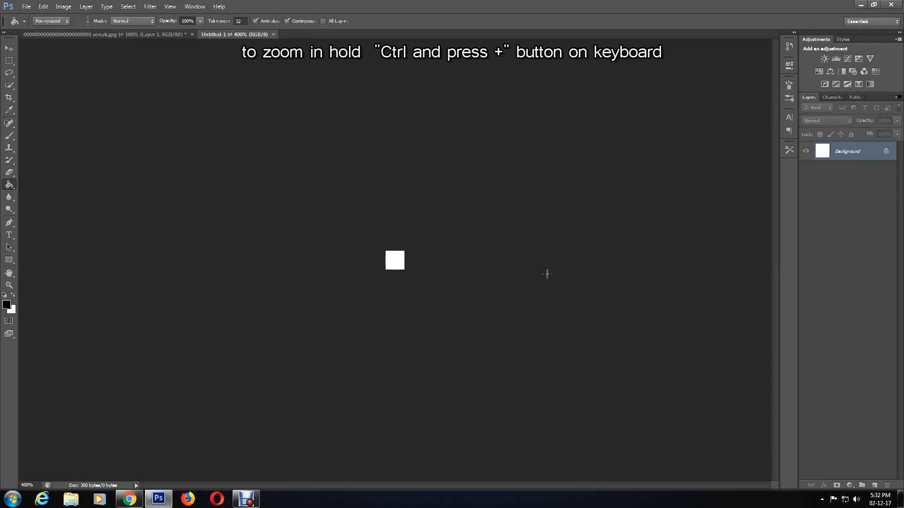
{"action": "key", "text": "ctrl+plus"}
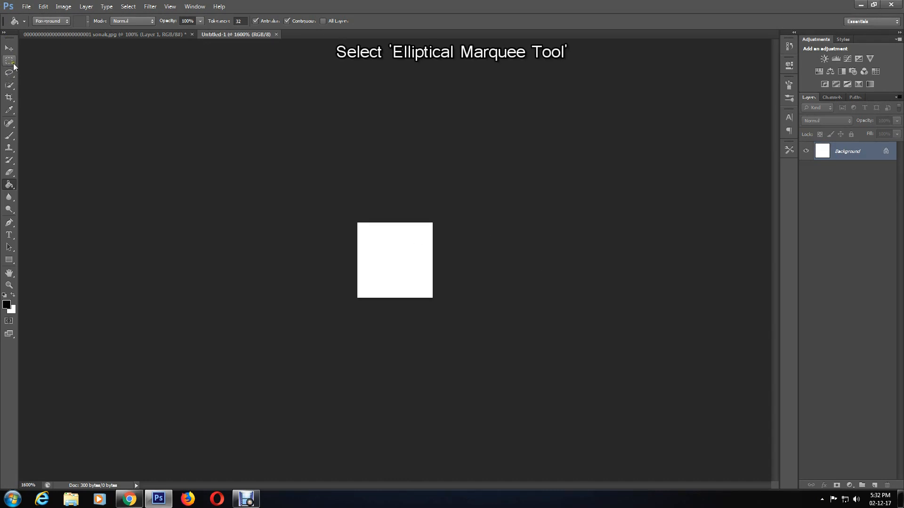
Select a circle with the Elliptical Marquee and fill it black with the Paint Bucket
{"action": "left_click", "coordinate": [9, 60]}
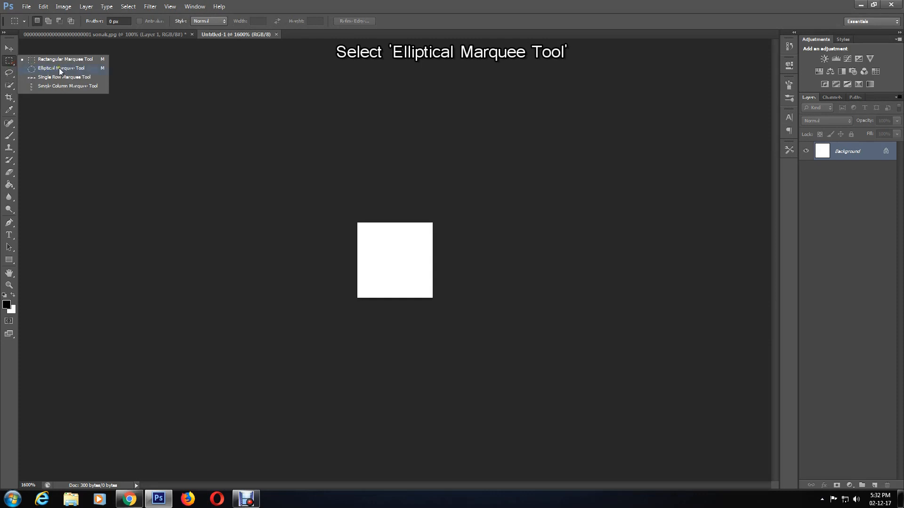
{"action": "left_click", "coordinate": [60, 68]}
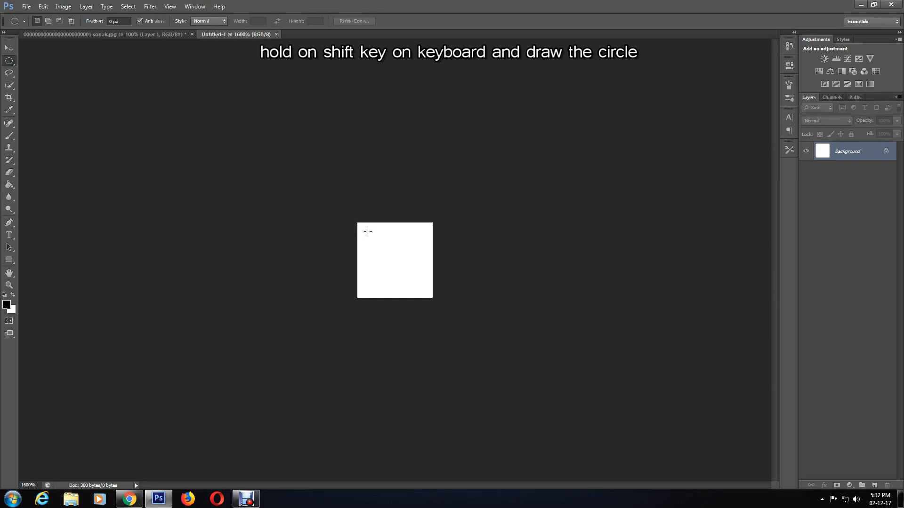
{"action": "left_click_drag", "start_coordinate": [368, 232], "coordinate": [414, 286]}
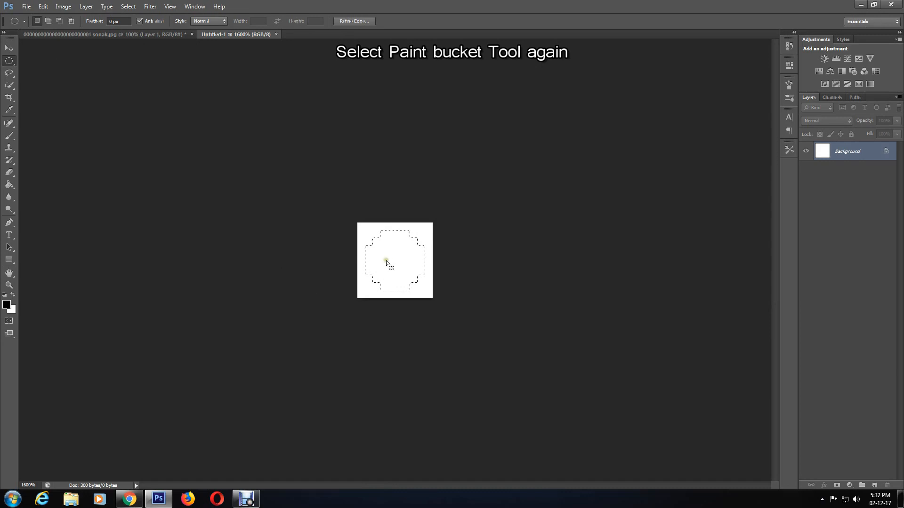
{"action": "left_click", "coordinate": [10, 185]}
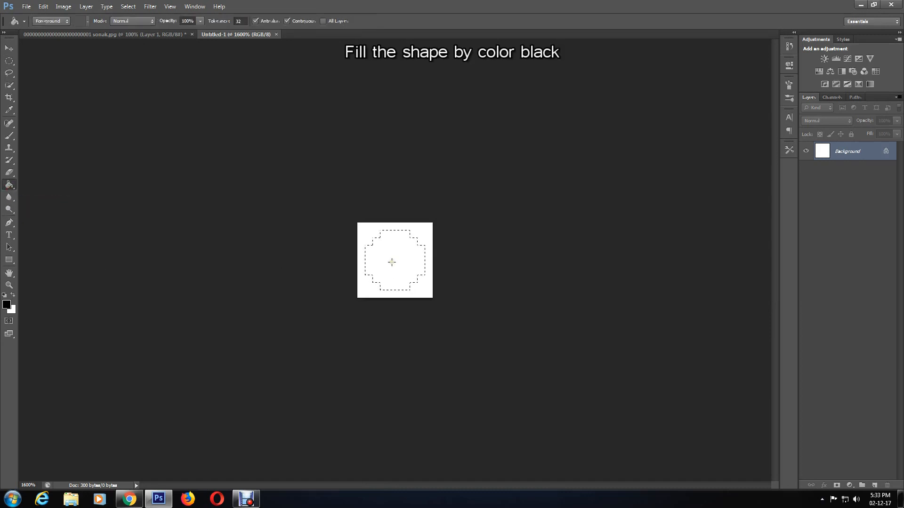
{"action": "left_click", "coordinate": [392, 260]}
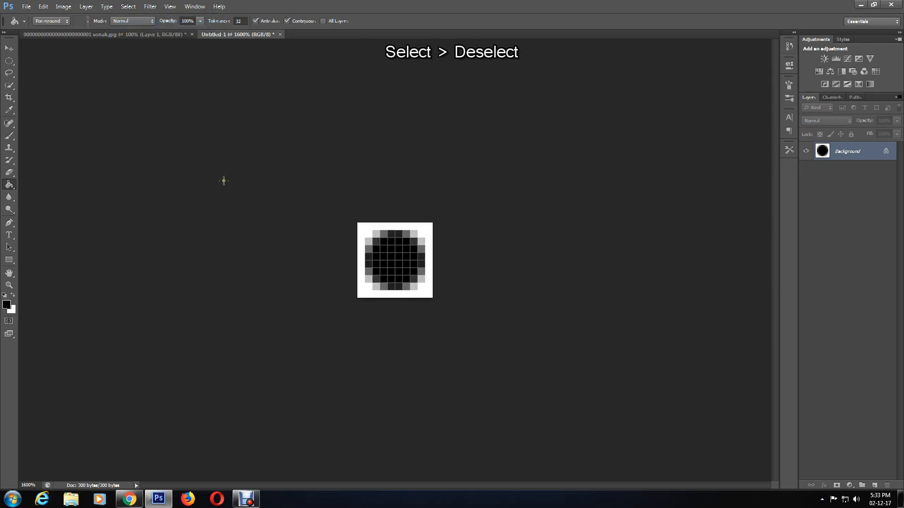
{"action": "mouse_move", "coordinate": [87, 56]}
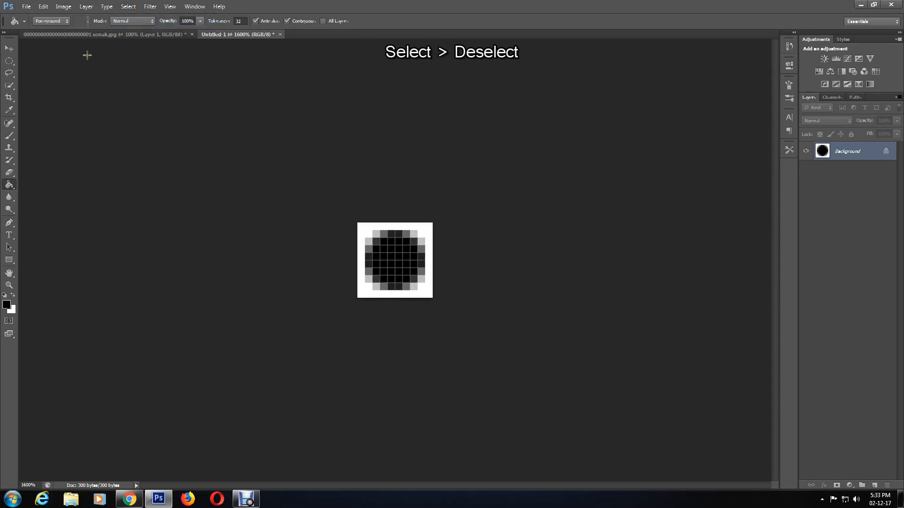
Invert the tile via Image > Adjustments to a white circle on black
{"action": "left_click", "coordinate": [63, 6]}
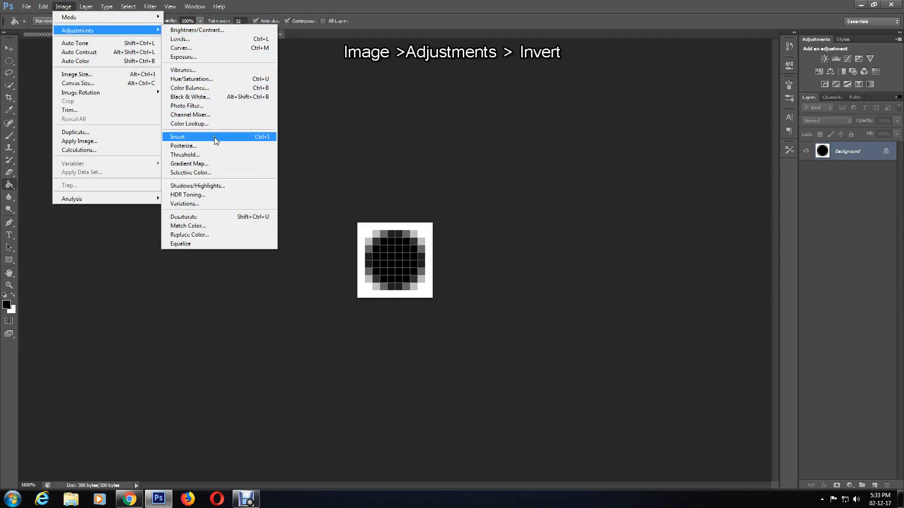
{"action": "left_click", "coordinate": [178, 137]}
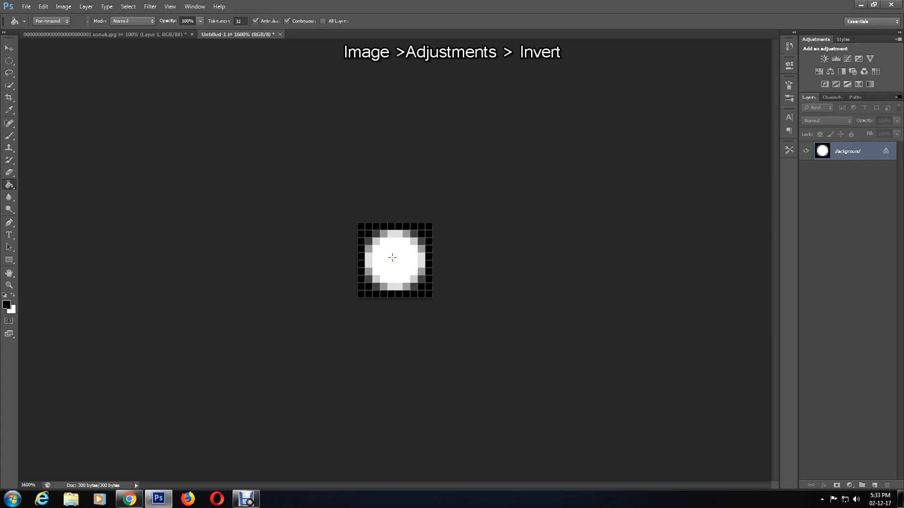
{"action": "mouse_move", "coordinate": [404, 260]}
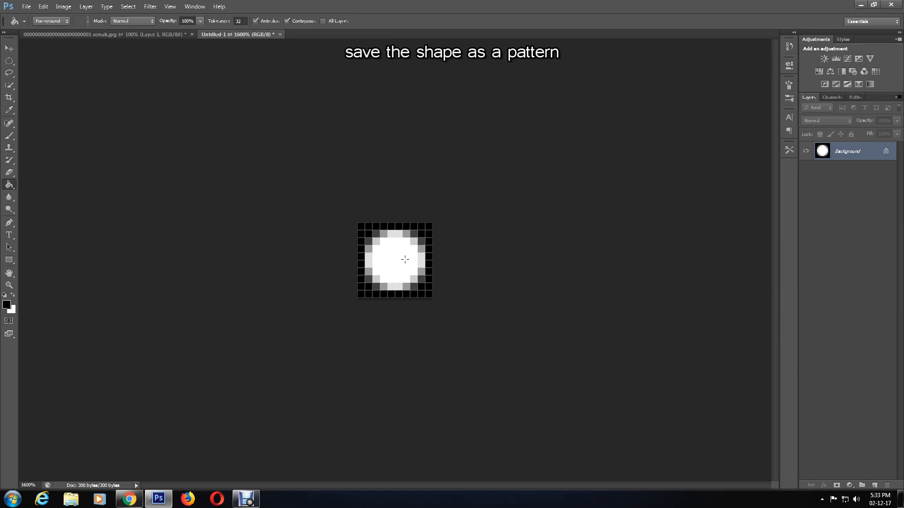
{"action": "mouse_move", "coordinate": [237, 219]}
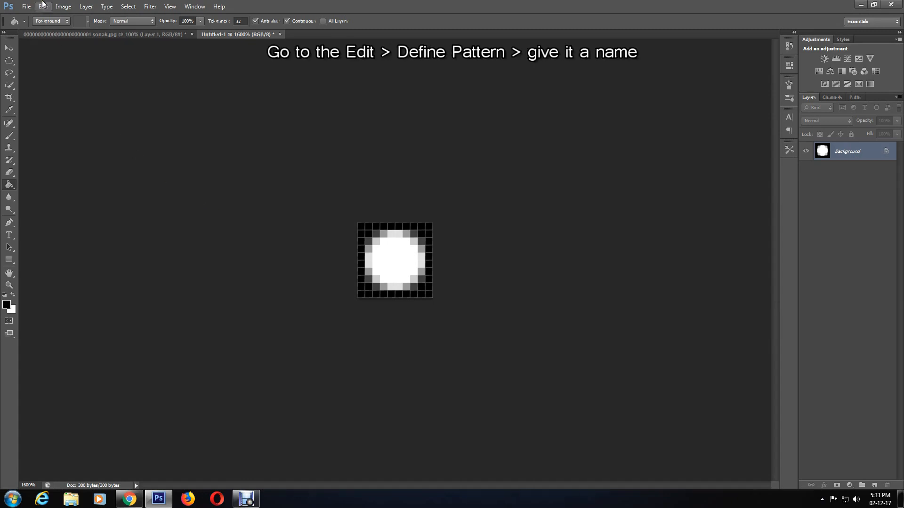
Define the dot tile as a new pattern named Pattern 10
{"action": "left_click", "coordinate": [43, 6]}
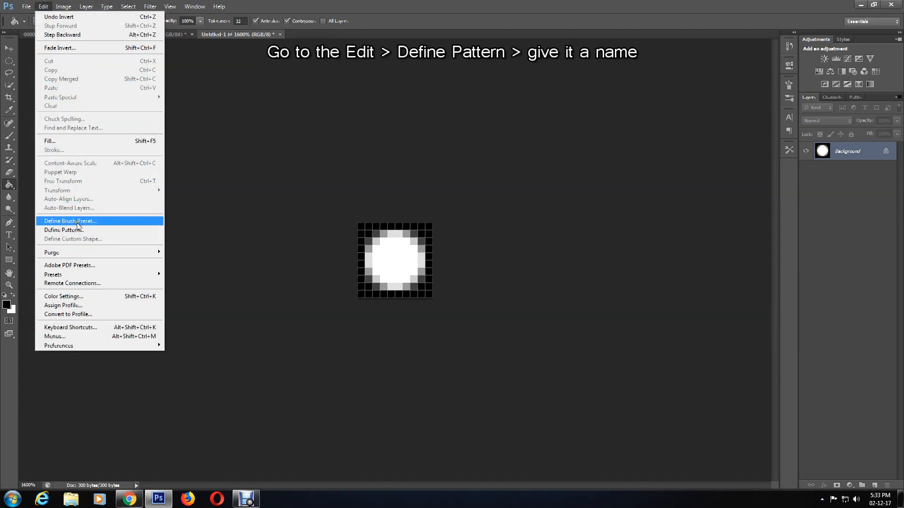
{"action": "left_click", "coordinate": [64, 229]}
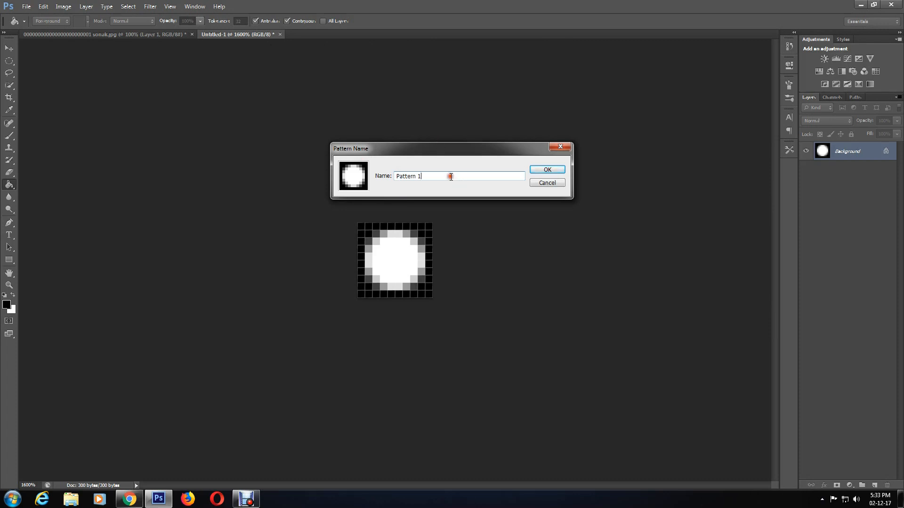
{"action": "type", "text": "0"}
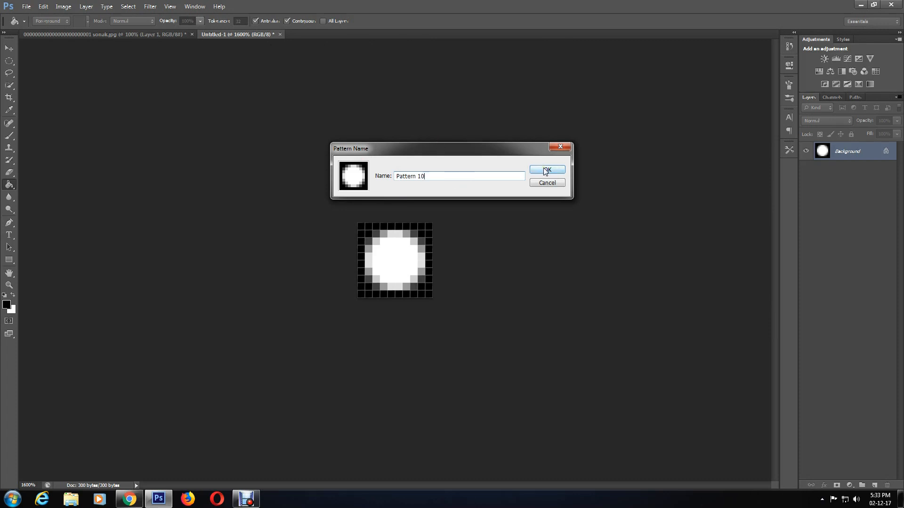
{"action": "left_click", "coordinate": [546, 170]}
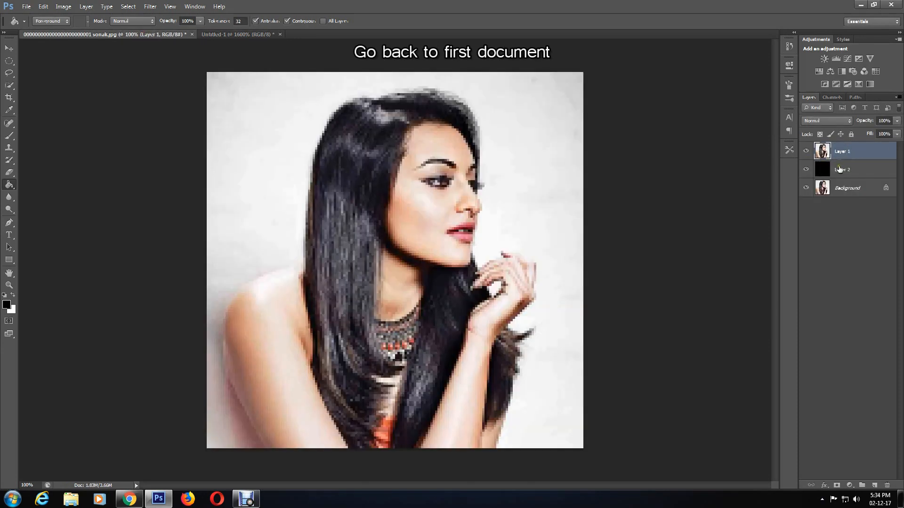
Add a white layer mask to Layer 1 of the portrait
{"action": "left_click", "coordinate": [837, 486]}
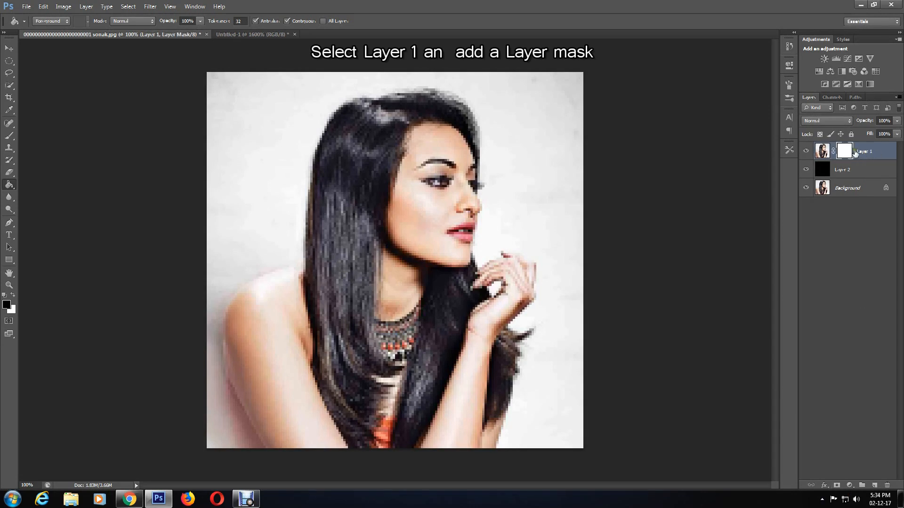
{"action": "mouse_move", "coordinate": [880, 153]}
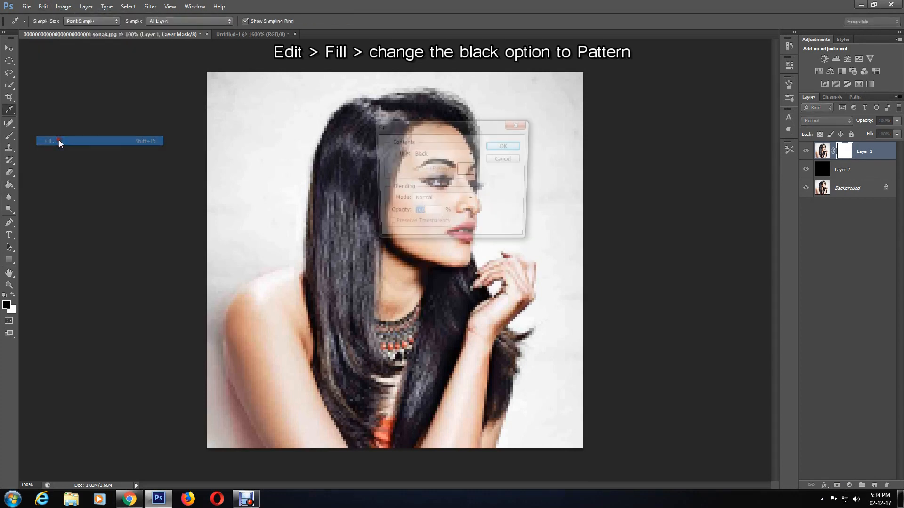
Fill Layer 1's mask with the custom white circle pattern
{"action": "left_click", "coordinate": [48, 141]}
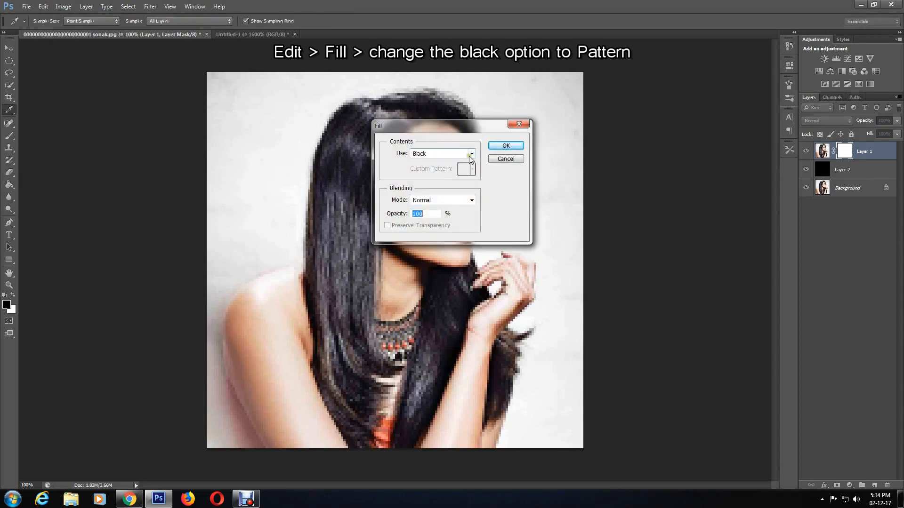
{"action": "left_click", "coordinate": [471, 154]}
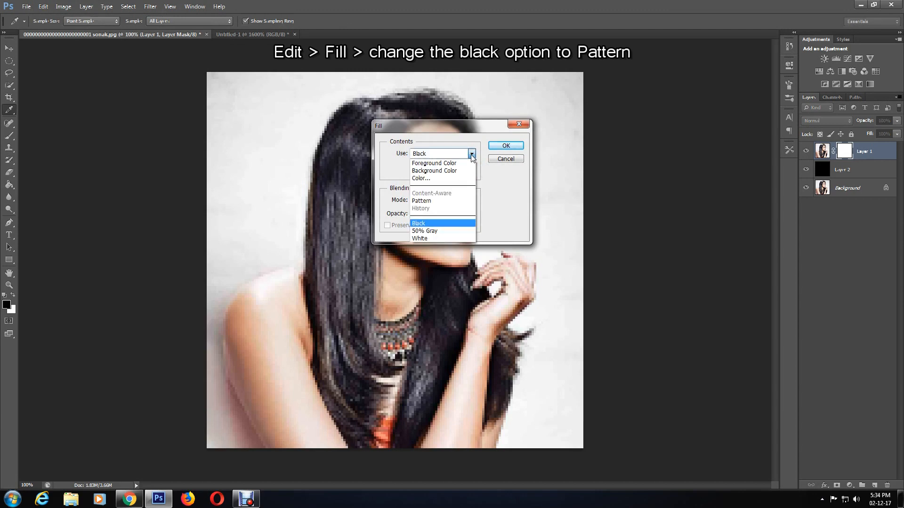
{"action": "left_click", "coordinate": [421, 200]}
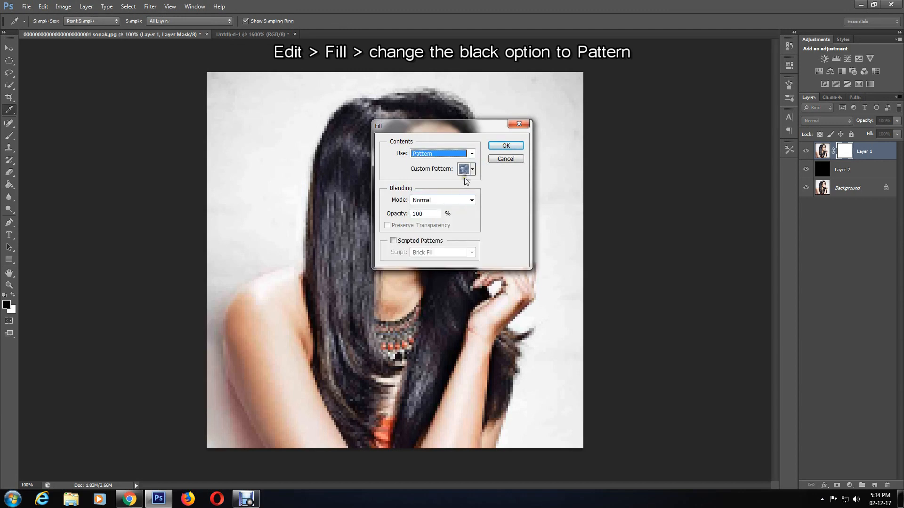
{"action": "left_click", "coordinate": [471, 169]}
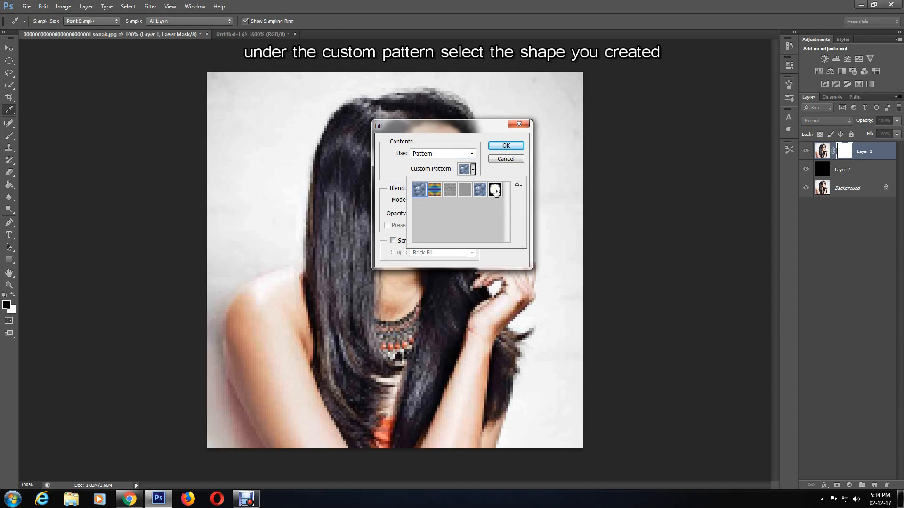
{"action": "left_click", "coordinate": [495, 189]}
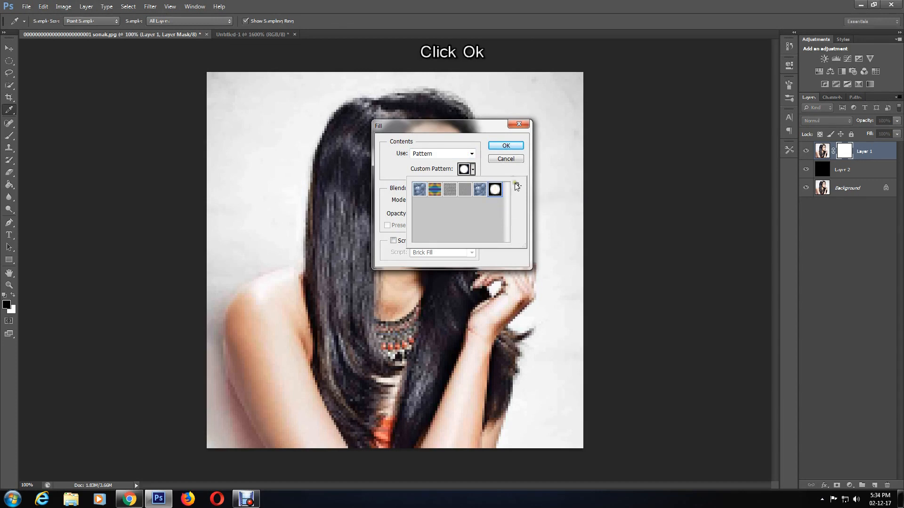
{"action": "left_click", "coordinate": [505, 146]}
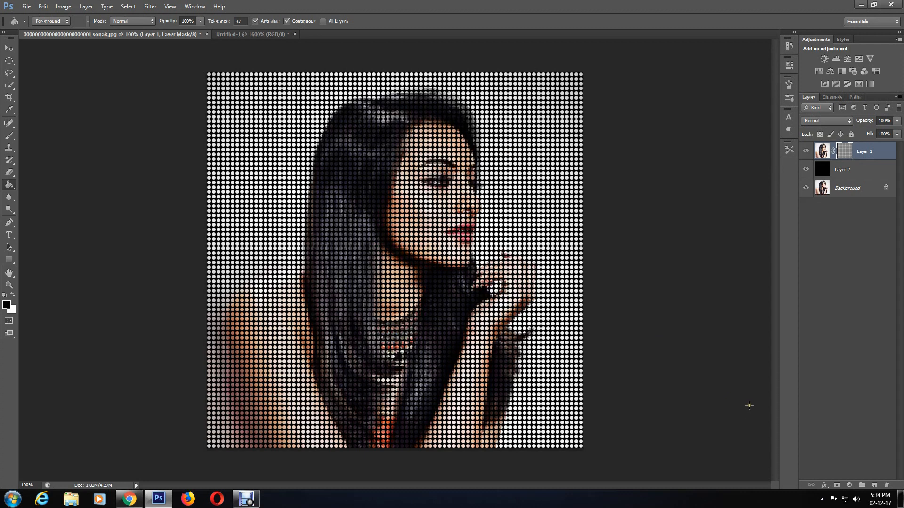
{"action": "mouse_move", "coordinate": [784, 405]}
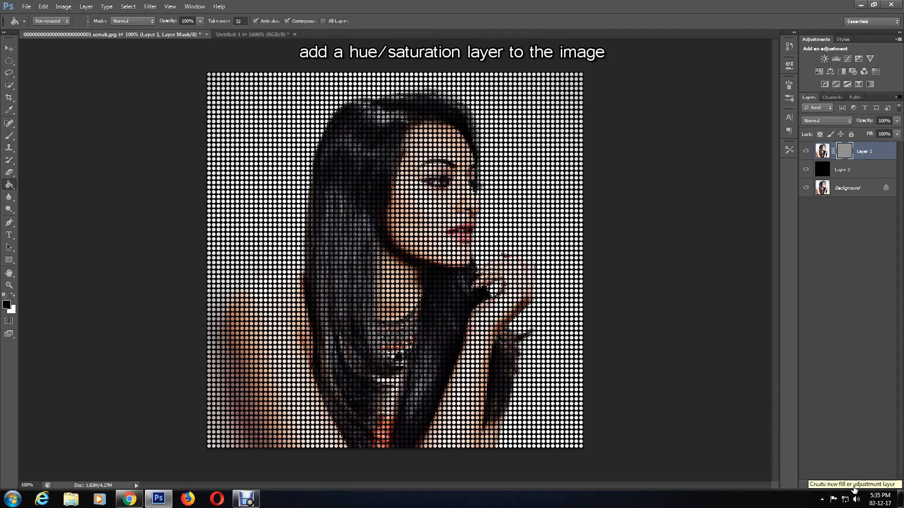
Add a Hue/Saturation adjustment layer above the portrait with Saturation set to +88
{"action": "left_click", "coordinate": [853, 487]}
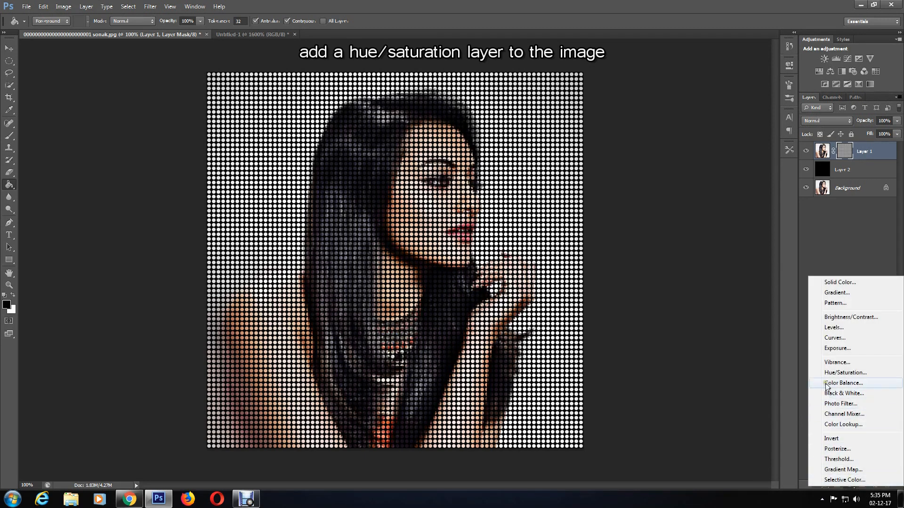
{"action": "mouse_move", "coordinate": [845, 373]}
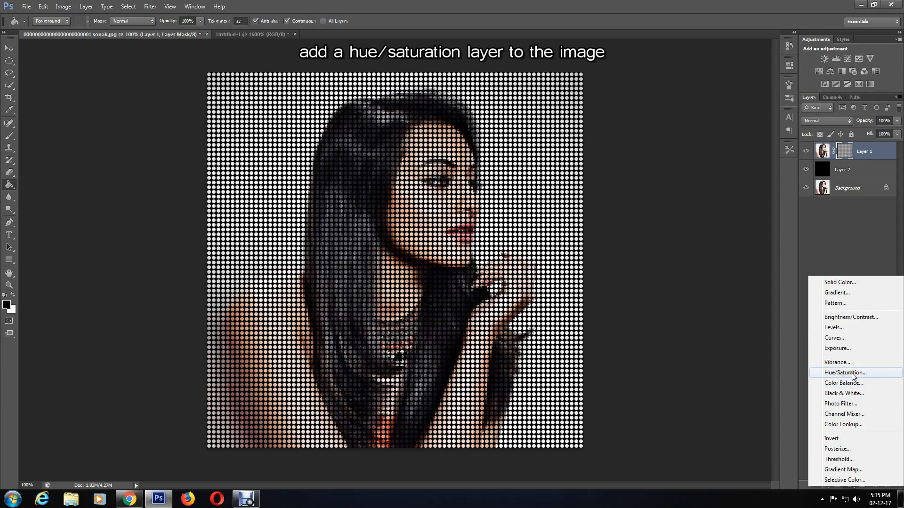
{"action": "left_click", "coordinate": [843, 372]}
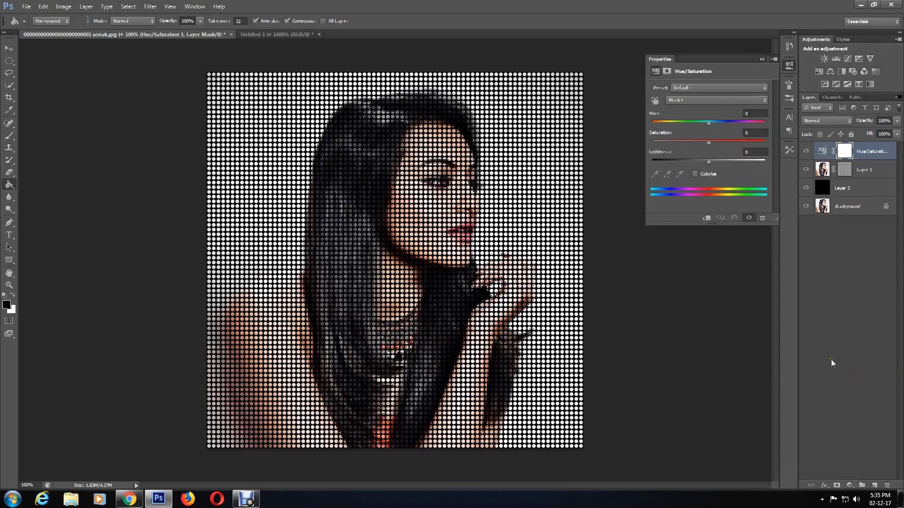
{"action": "mouse_move", "coordinate": [680, 172]}
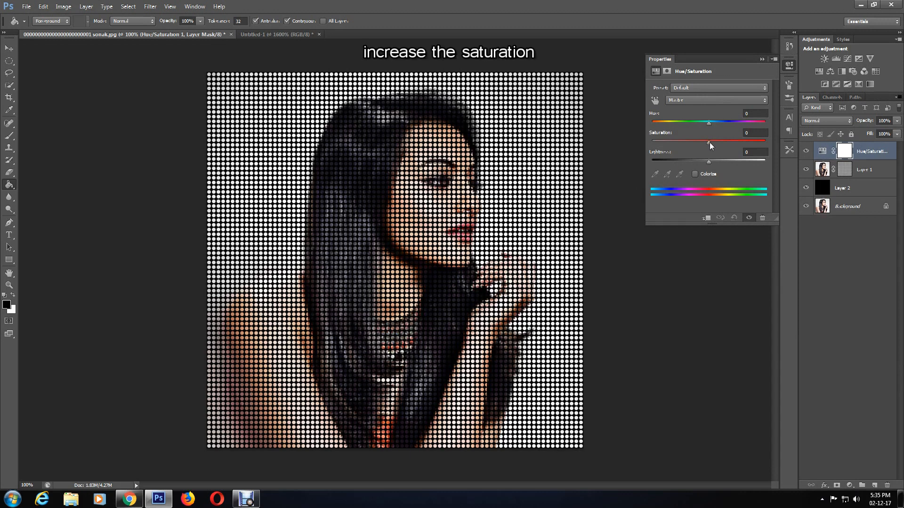
{"action": "left_click_drag", "start_coordinate": [709, 141], "coordinate": [731, 142]}
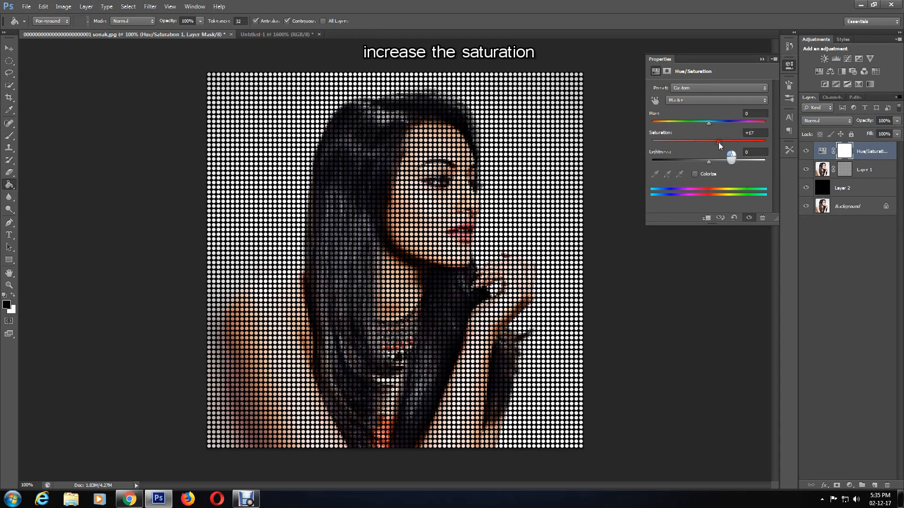
{"action": "left_click_drag", "start_coordinate": [718, 142], "coordinate": [755, 141]}
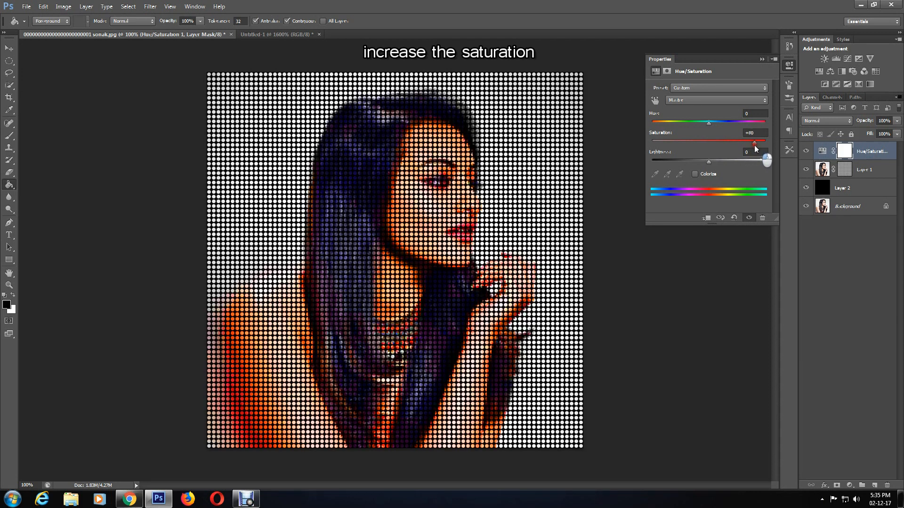
{"action": "left_click_drag", "start_coordinate": [755, 142], "coordinate": [753, 142]}
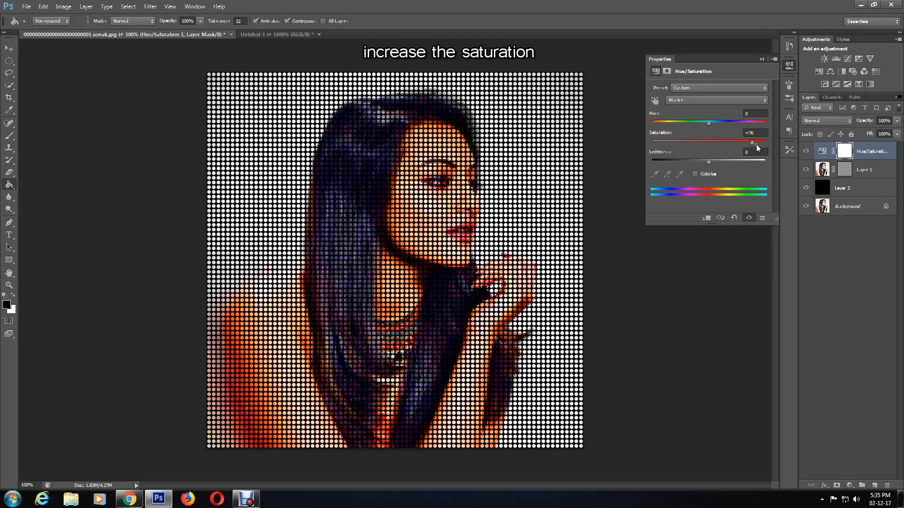
{"action": "left_click_drag", "start_coordinate": [753, 142], "coordinate": [760, 142]}
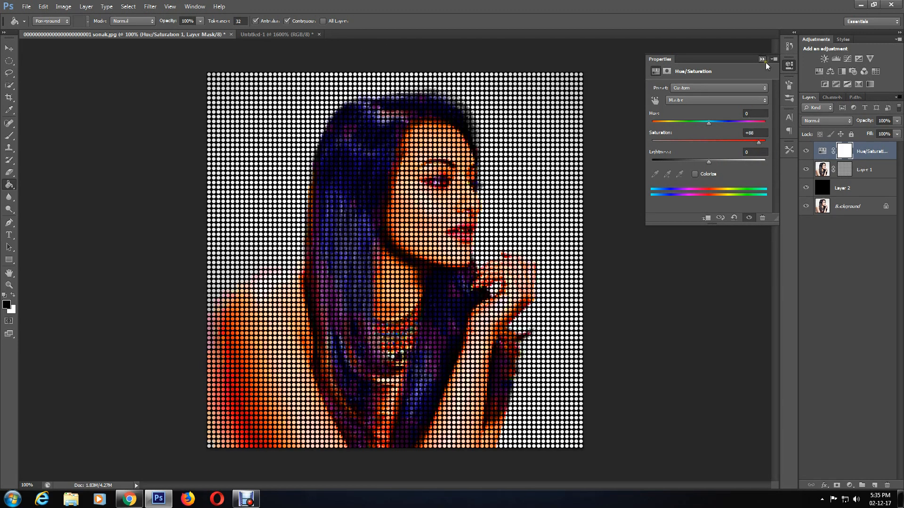
{"action": "left_click", "coordinate": [762, 59]}
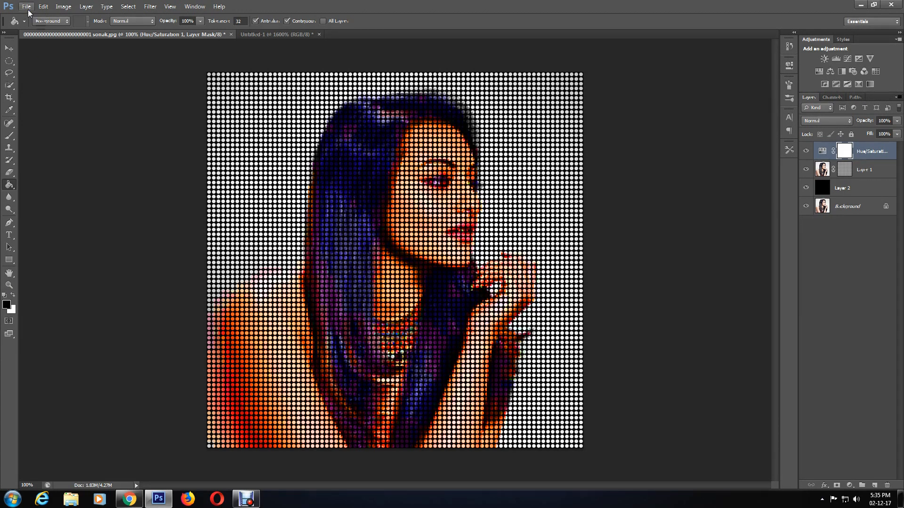
Save the halftone portrait via Save As in JPEG format, reaching the JPEG Options dialog
{"action": "left_click", "coordinate": [26, 6]}
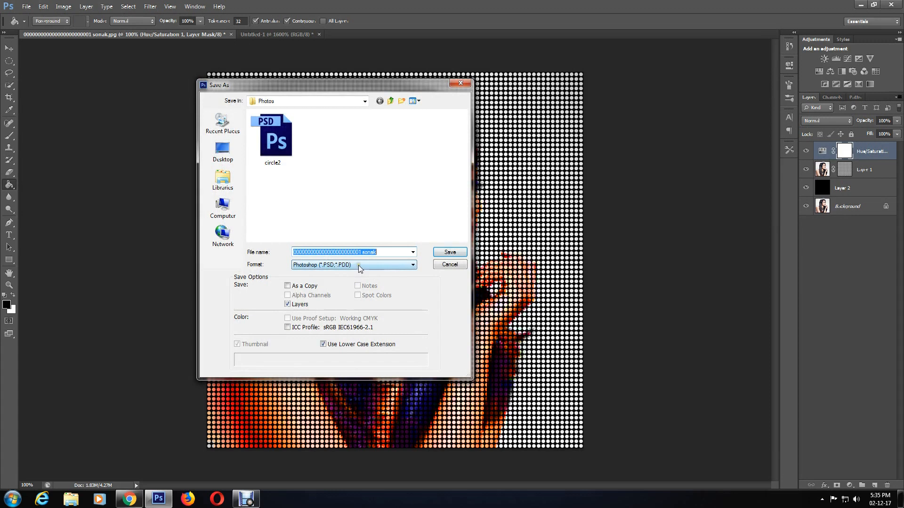
{"action": "left_click", "coordinate": [354, 265]}
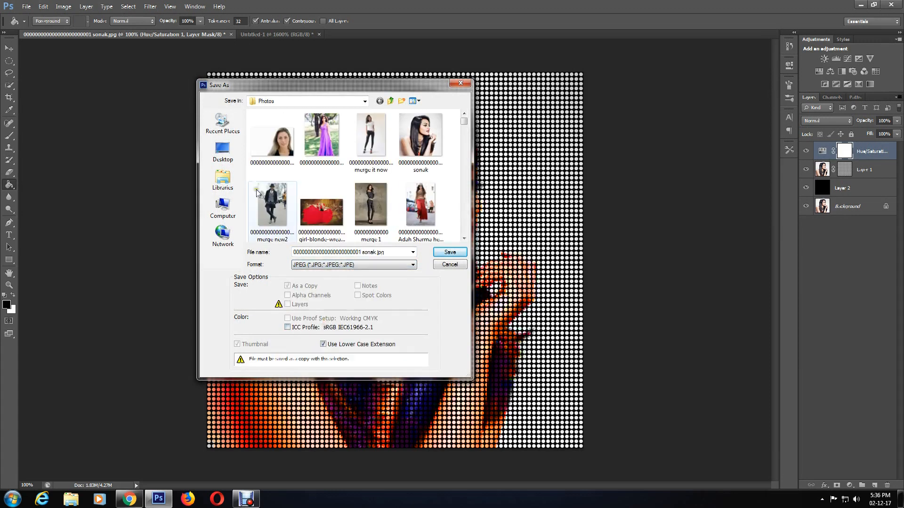
{"action": "left_click", "coordinate": [449, 252]}
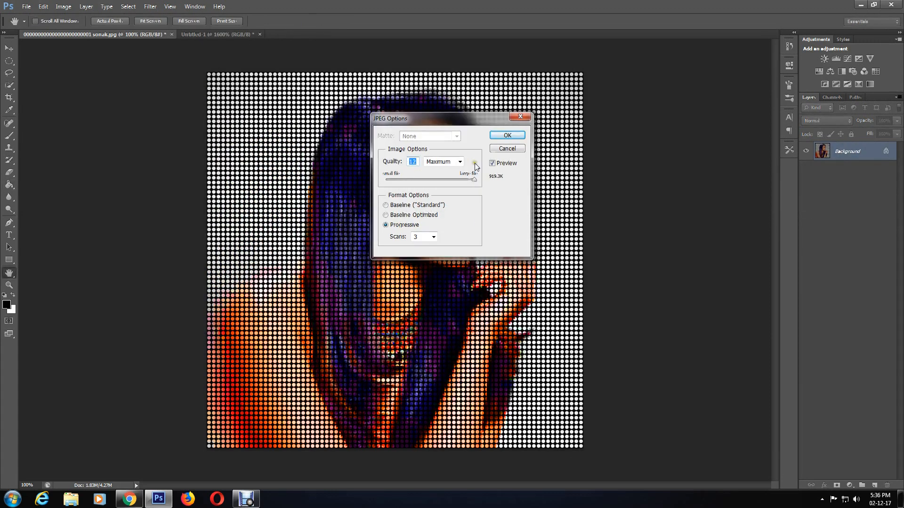